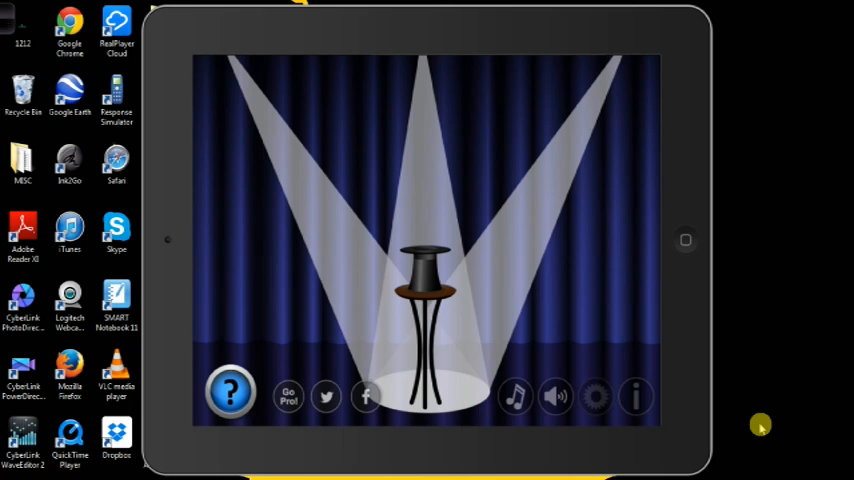
Create a new group named Test in the group editor.
{"action": "left_click", "coordinate": [595, 396]}
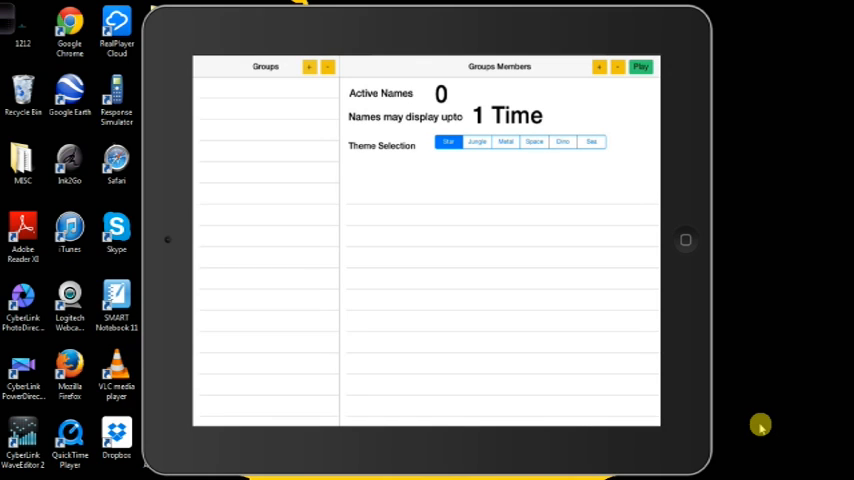
{"action": "left_click", "coordinate": [309, 66]}
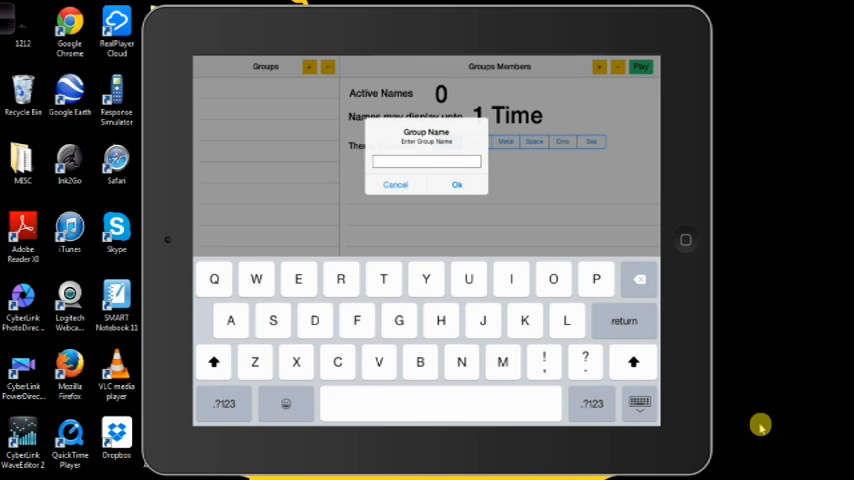
{"action": "type", "text": "Test"}
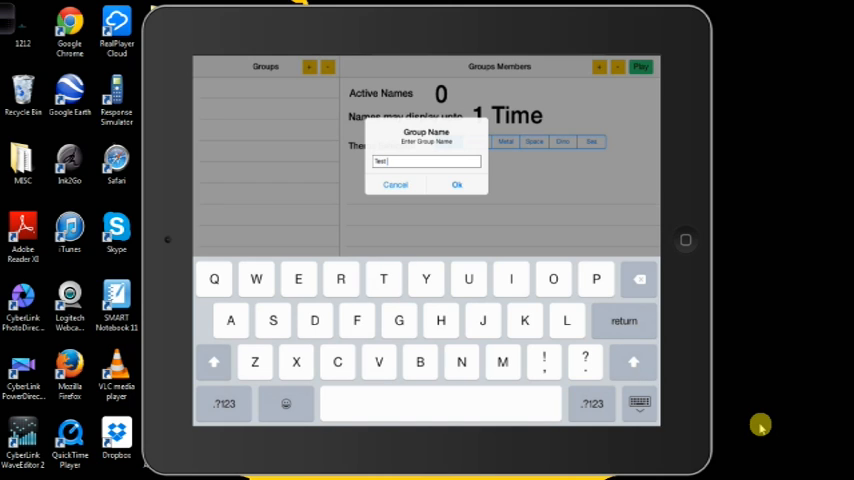
{"action": "left_click", "coordinate": [457, 184]}
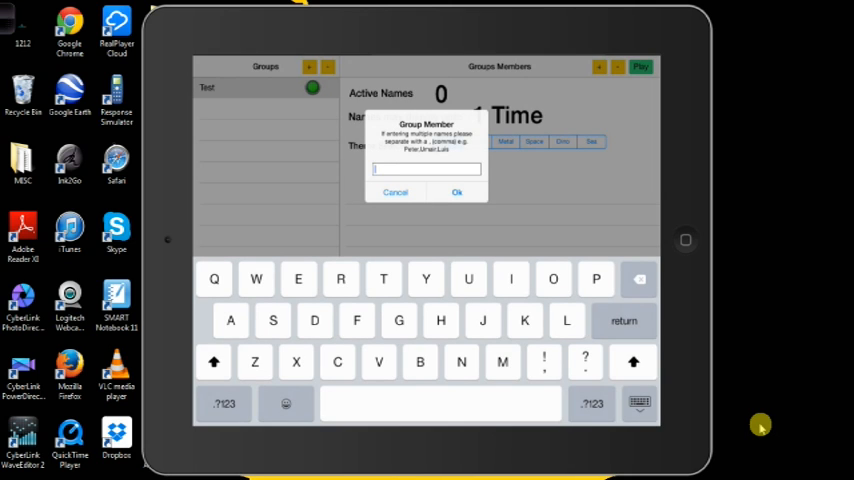
Add members Mike, John, Bob, Steve, Sean, Libby and Anna to the Test group.
{"action": "left_click", "coordinate": [457, 192]}
{"action": "type", "text": "John"}
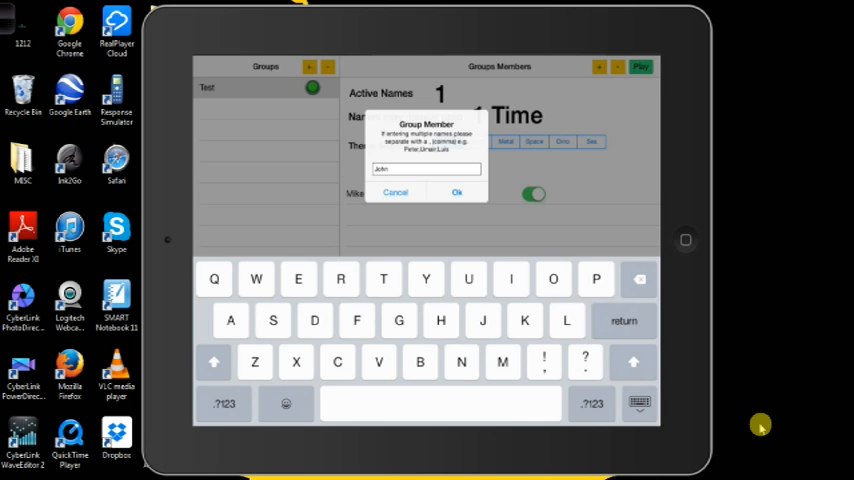
{"action": "left_click", "coordinate": [457, 192]}
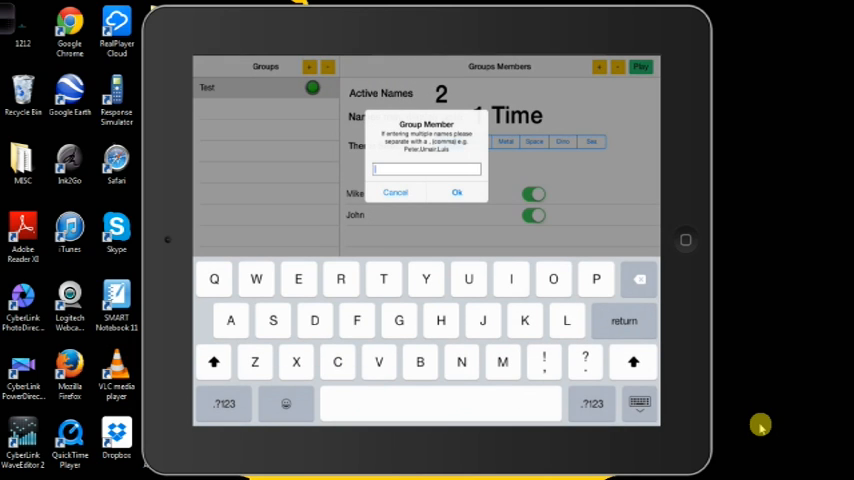
{"action": "left_click", "coordinate": [457, 192]}
{"action": "type", "text": "Ste"}
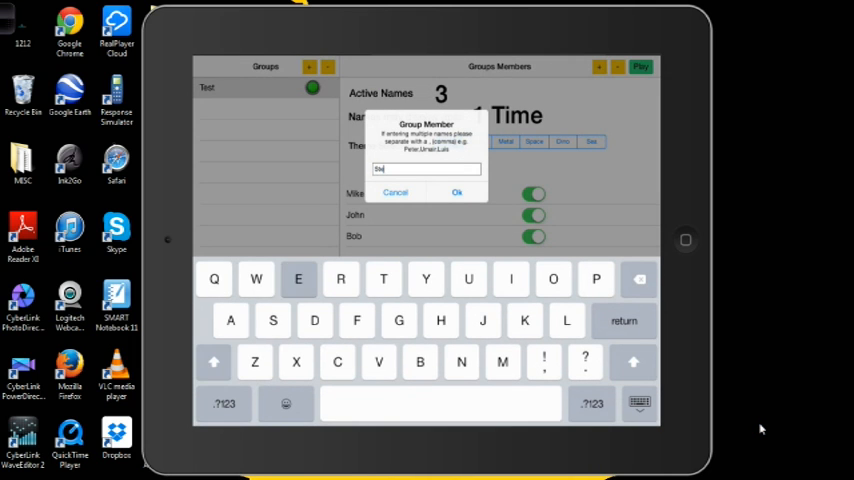
{"action": "left_click", "coordinate": [457, 192]}
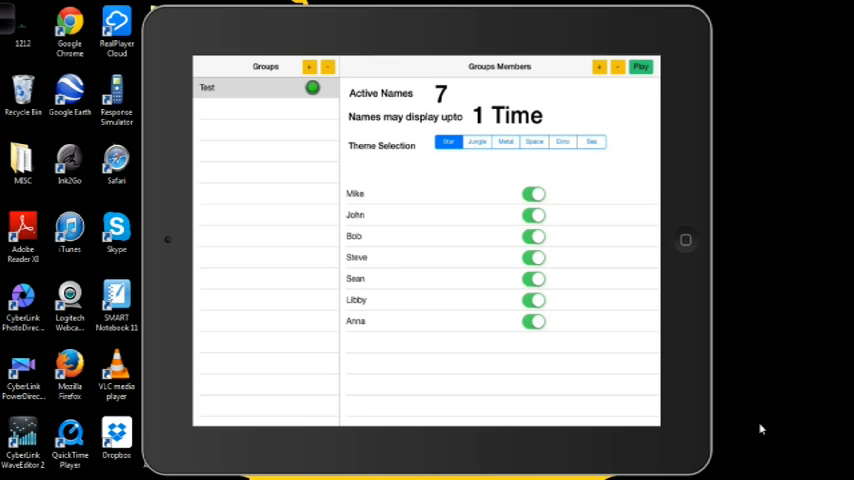
Dismiss the theme purchase window and select the Jungle theme for Test.
{"action": "left_click", "coordinate": [477, 141]}
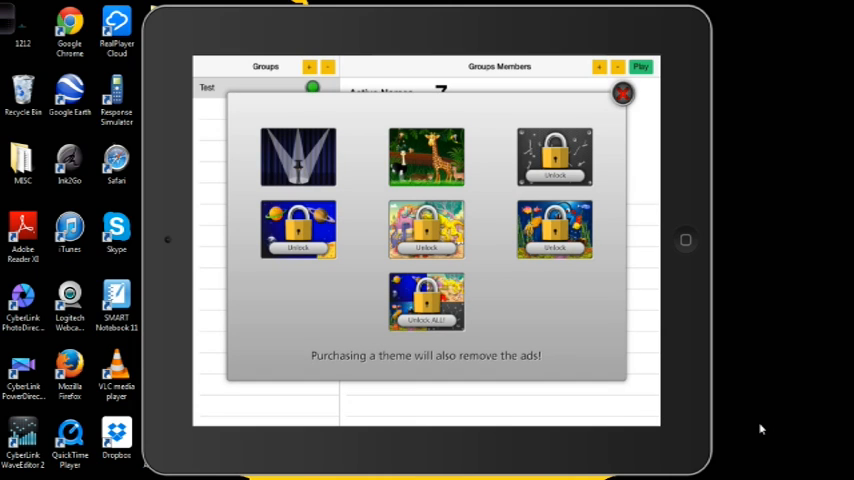
{"action": "left_click", "coordinate": [622, 93]}
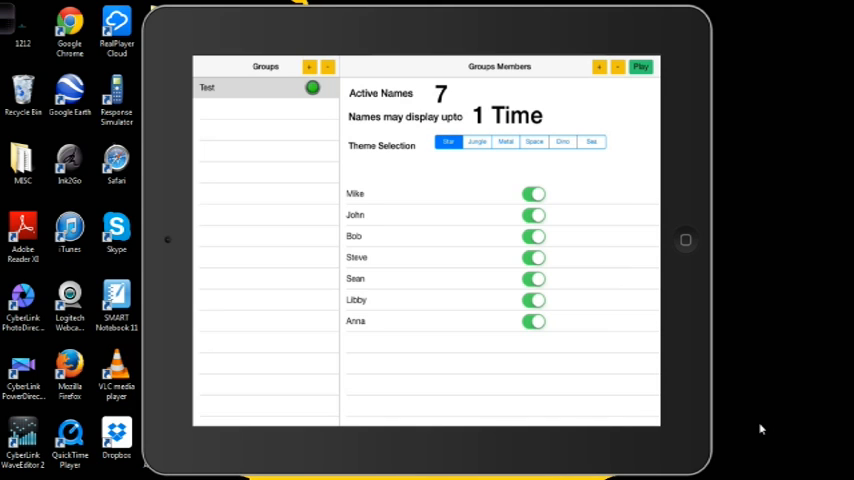
{"action": "left_click", "coordinate": [640, 66]}
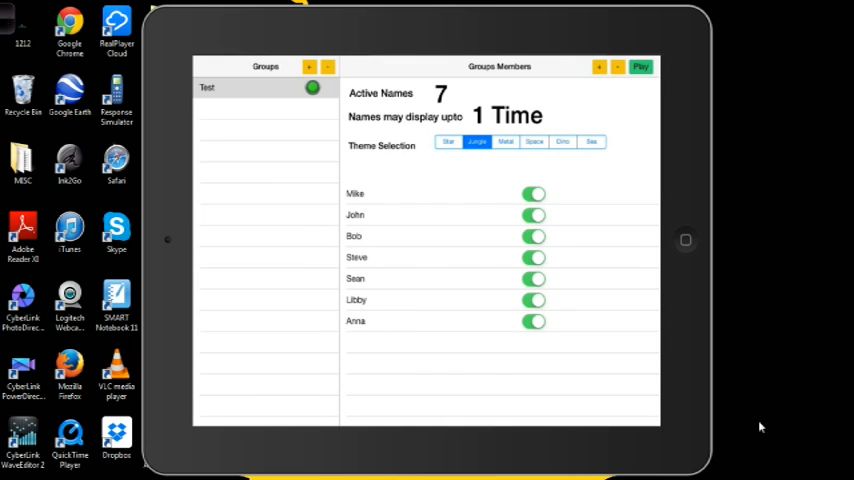
Play the Test group and dismiss the all-names-displayed alert.
{"action": "left_click", "coordinate": [640, 66]}
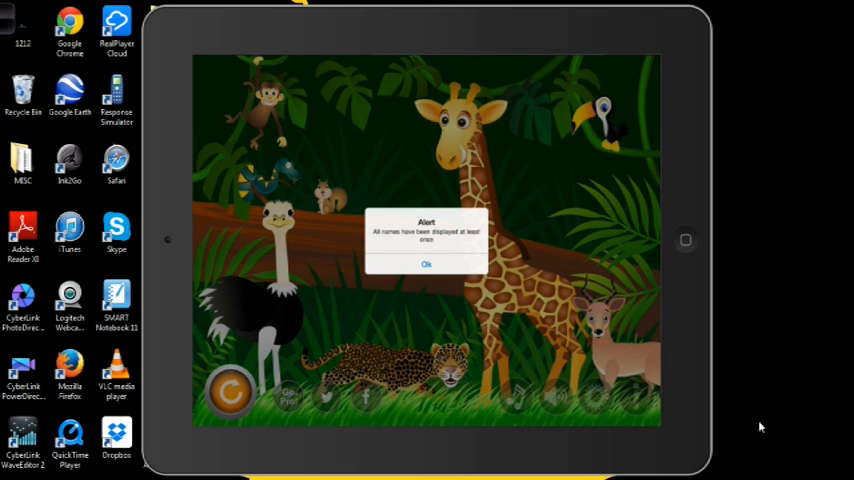
{"action": "left_click", "coordinate": [425, 263]}
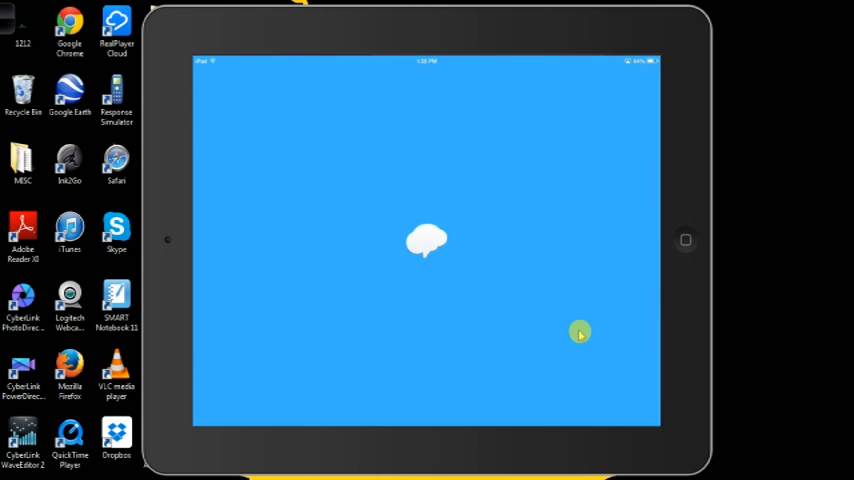
{"action": "left_click", "coordinate": [427, 240]}
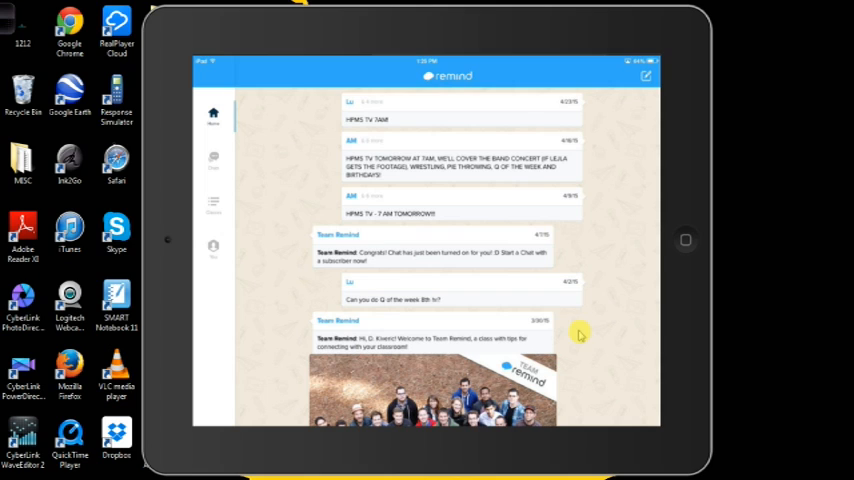
{"action": "left_click", "coordinate": [213, 205]}
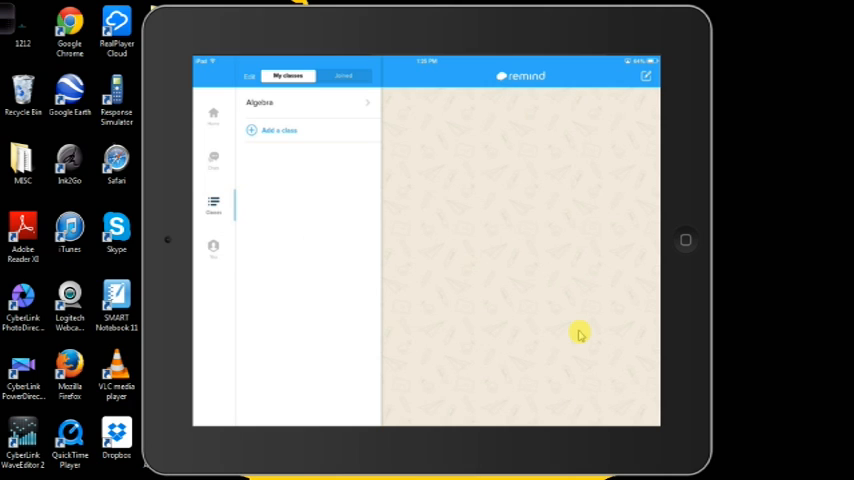
{"action": "left_click", "coordinate": [279, 130]}
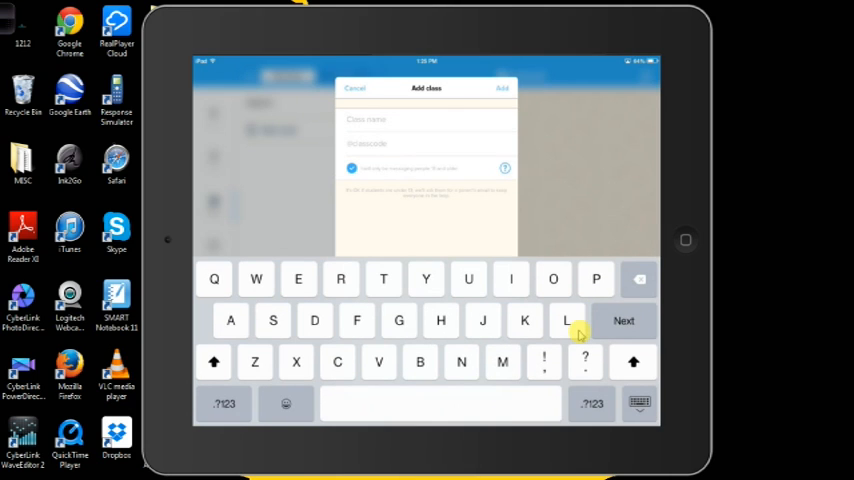
{"action": "type", "text": "Test Class"}
{"action": "left_click", "coordinate": [427, 143]}
{"action": "type", "text": "@tes"}
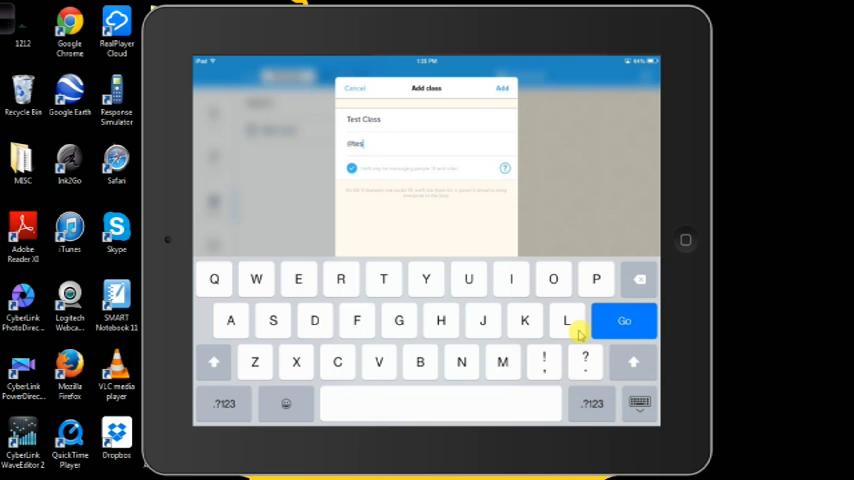
{"action": "left_click", "coordinate": [224, 404]}
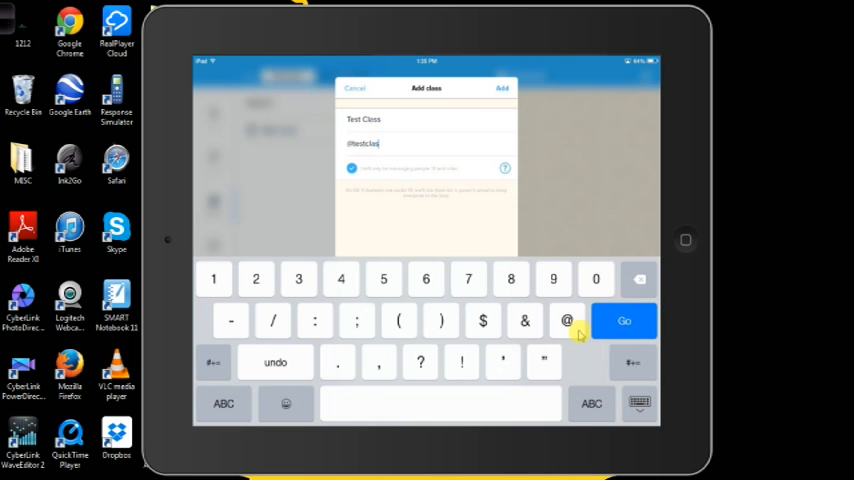
{"action": "left_click", "coordinate": [502, 88]}
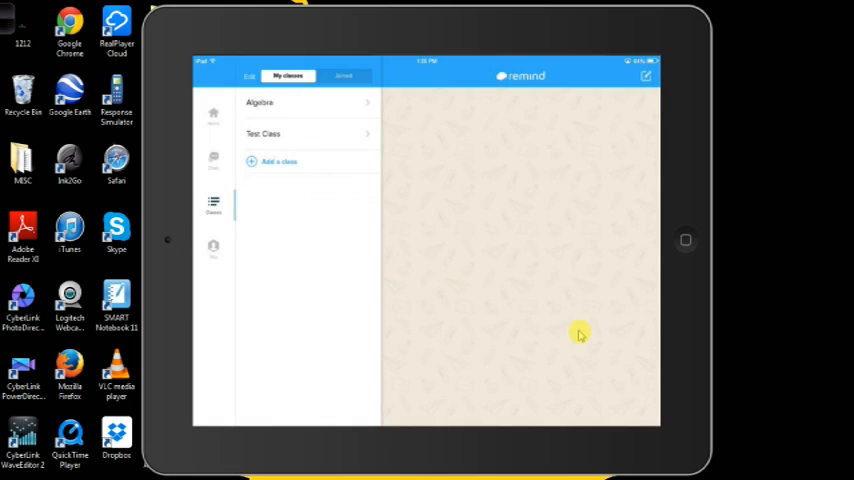
Open Test Class and preview the options for adding students and parents.
{"action": "left_click", "coordinate": [263, 133]}
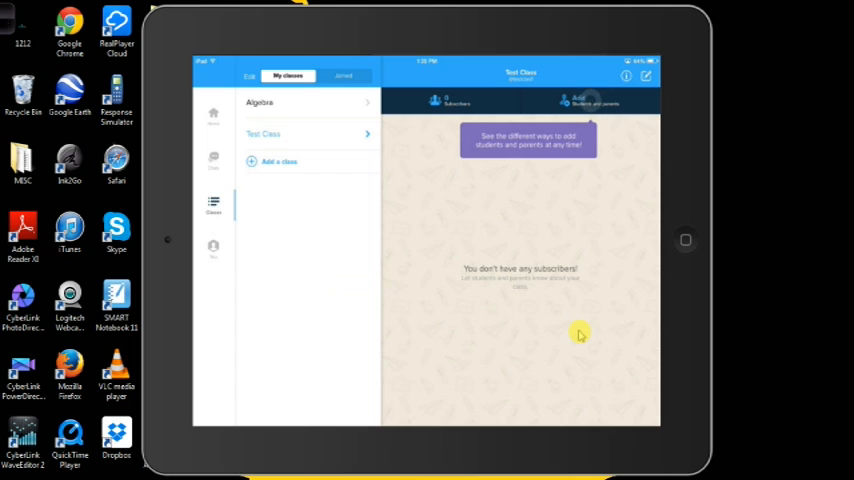
{"action": "left_click", "coordinate": [594, 101]}
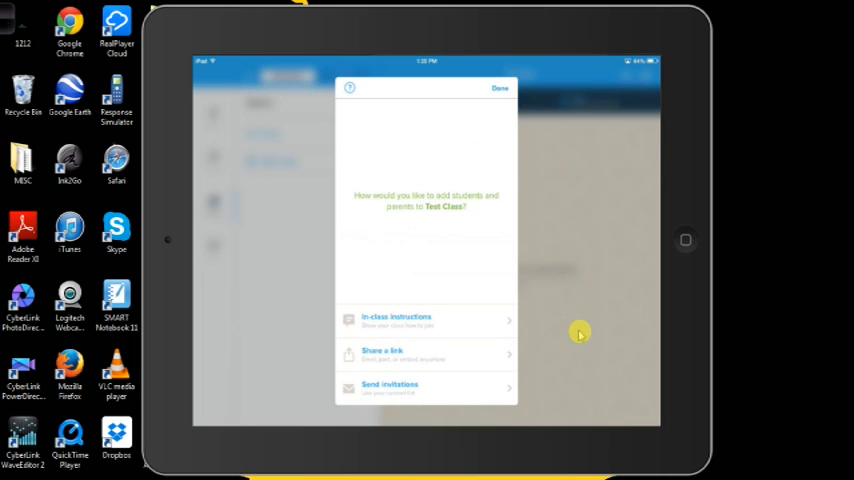
{"action": "left_click", "coordinate": [499, 88]}
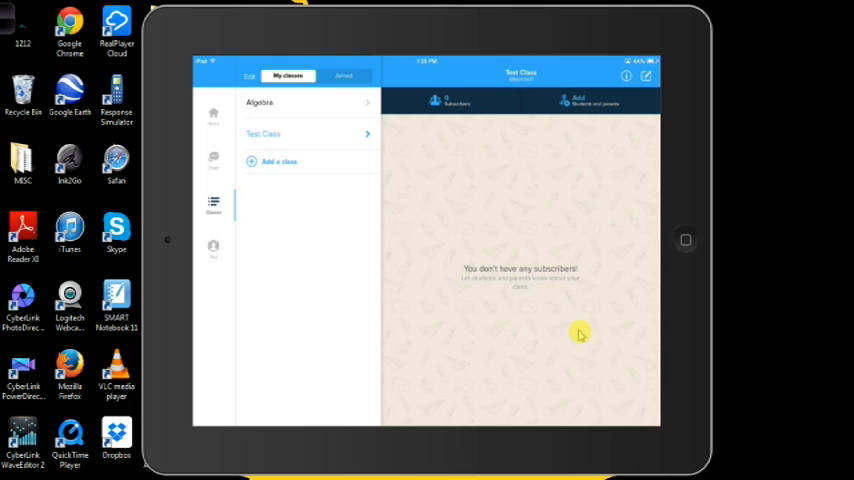
Start a message to the Algebra class, then cancel it.
{"action": "left_click", "coordinate": [259, 102]}
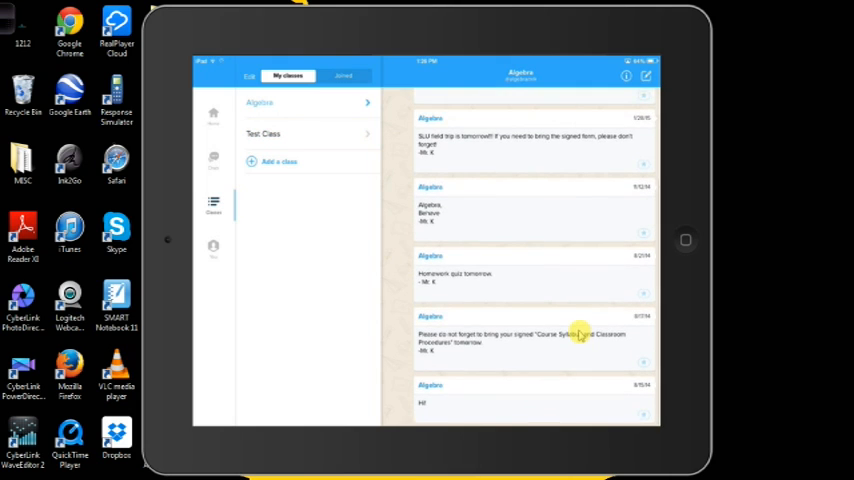
{"action": "scroll", "scroll_direction": "up", "scroll_amount": 3}
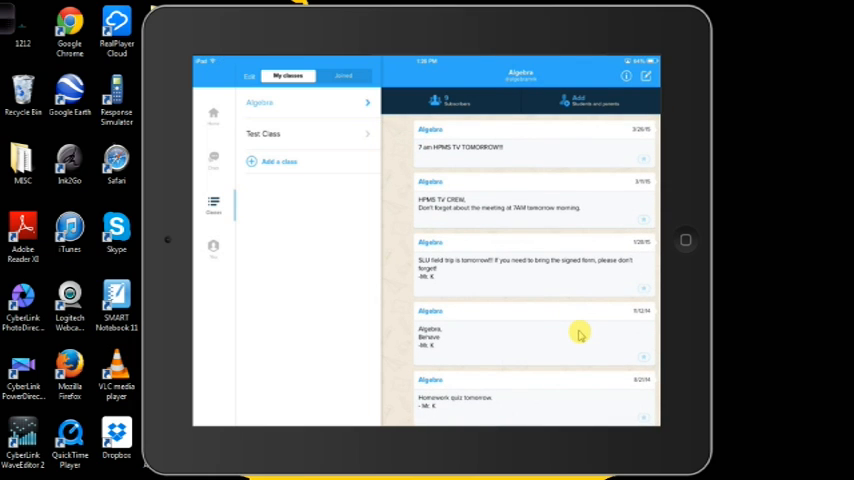
{"action": "left_click", "coordinate": [647, 76]}
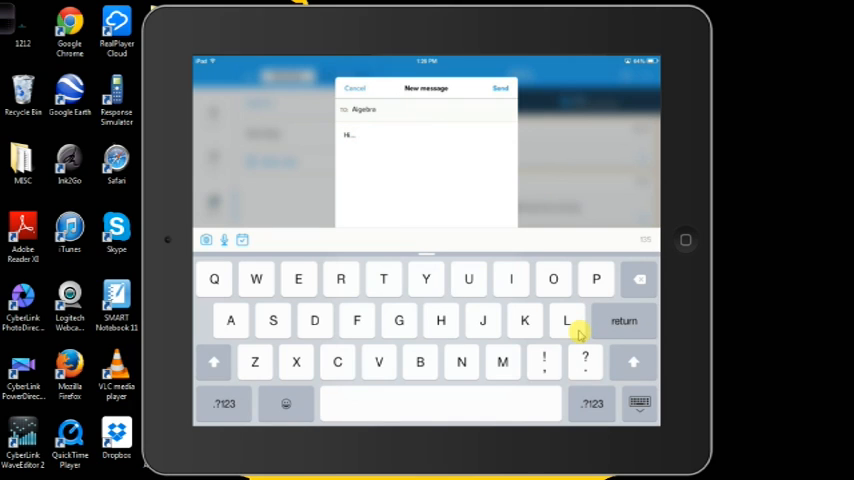
{"action": "left_click", "coordinate": [354, 88]}
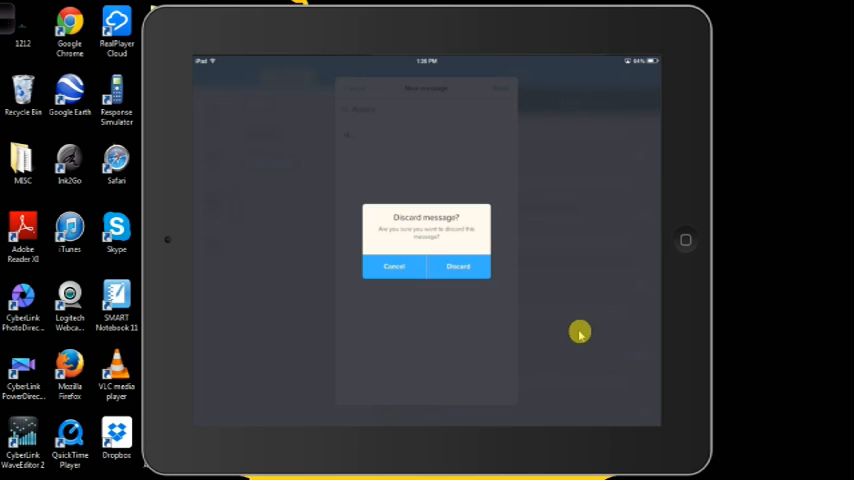
Discard the unsent Algebra message.
{"action": "left_click", "coordinate": [458, 266]}
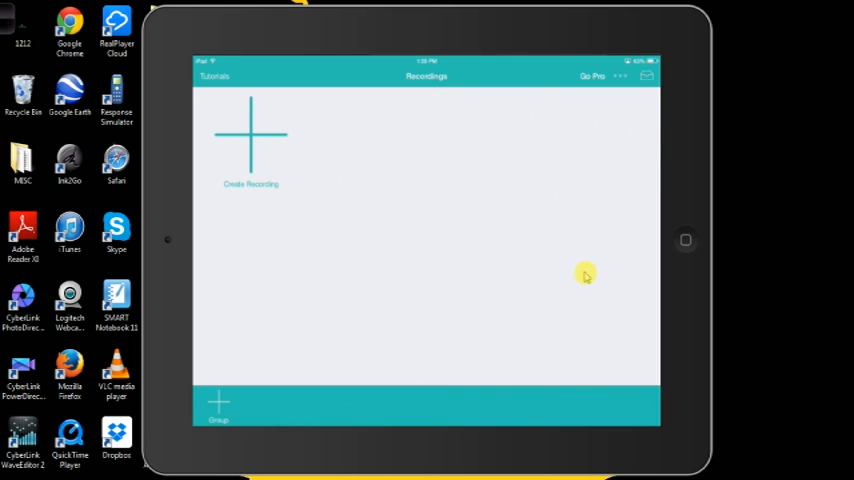
Create a bContext recording from a background, browsing to the grid paper.
{"action": "left_click", "coordinate": [250, 135]}
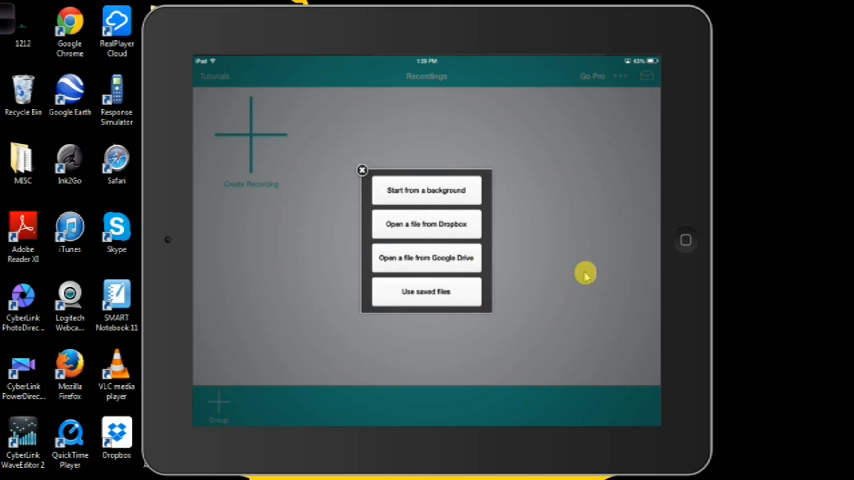
{"action": "left_click", "coordinate": [426, 190]}
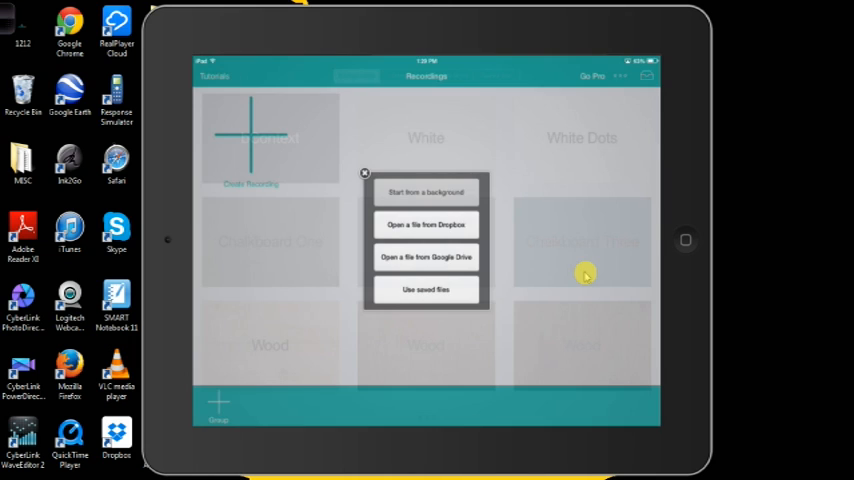
{"action": "left_click", "coordinate": [426, 191]}
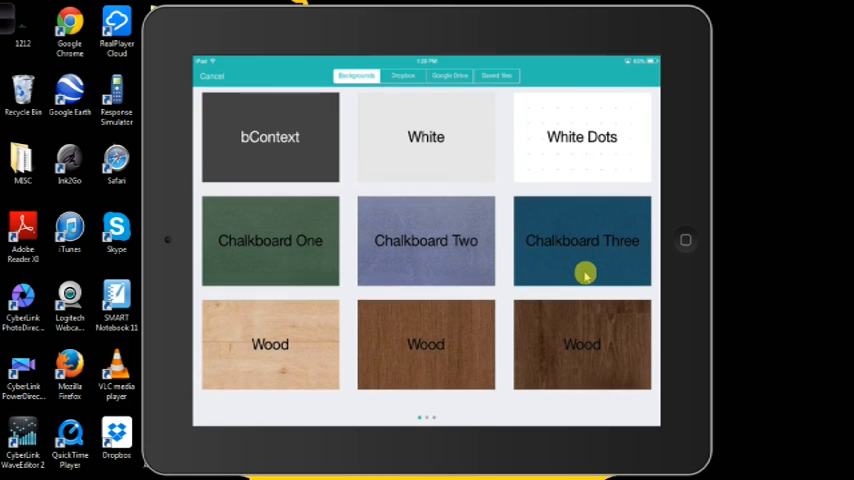
{"action": "scroll", "scroll_direction": "left", "scroll_amount": 3}
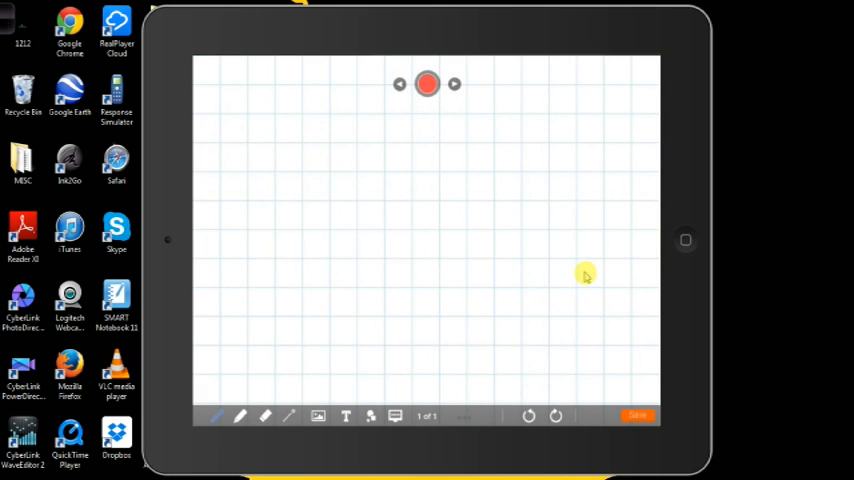
Record y = mx + b and y = ½x as Recording 11 and play it back.
{"action": "left_click", "coordinate": [427, 84]}
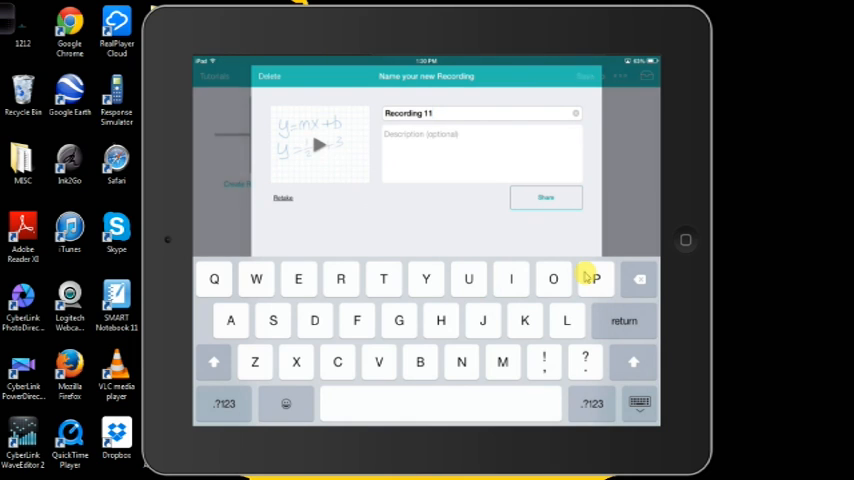
{"action": "left_click", "coordinate": [545, 197]}
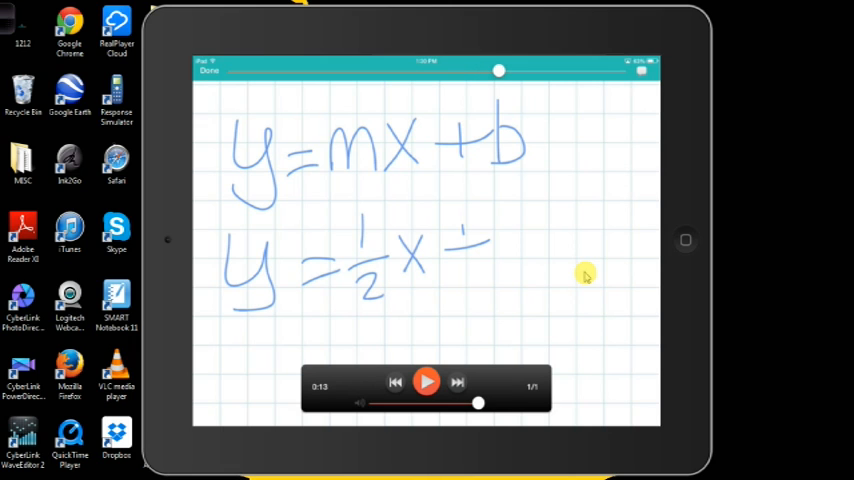
Close playback, open ALGEBRA from the class list, and return to its stream.
{"action": "left_click", "coordinate": [209, 71]}
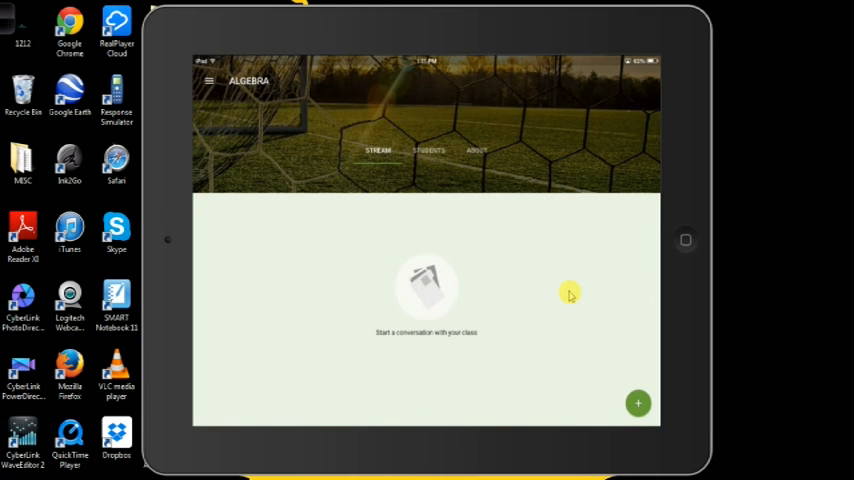
{"action": "left_click", "coordinate": [210, 81]}
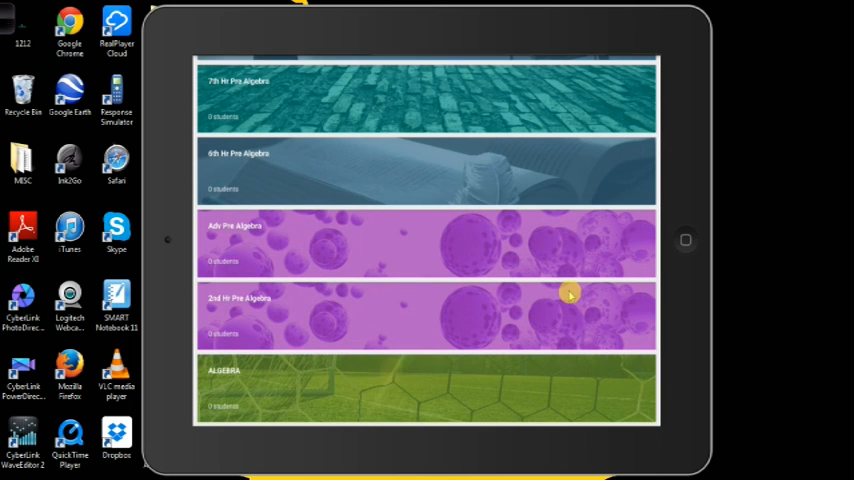
{"action": "left_click", "coordinate": [425, 388]}
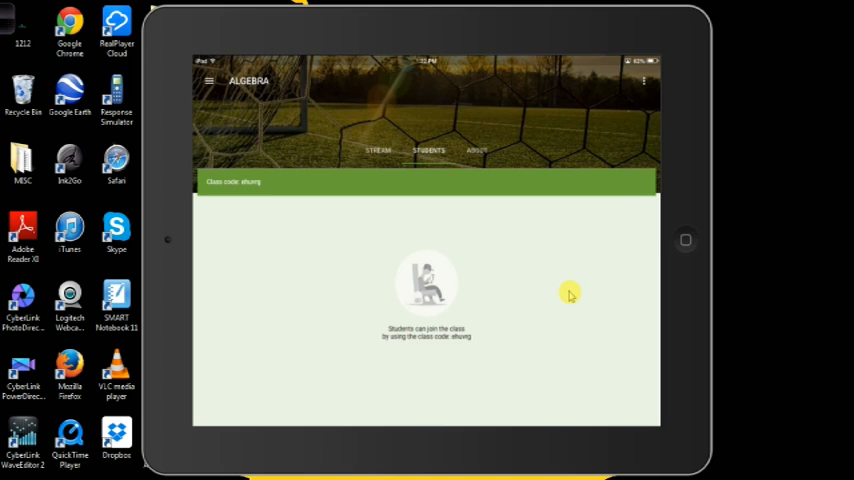
{"action": "mouse_move", "coordinate": [413, 272]}
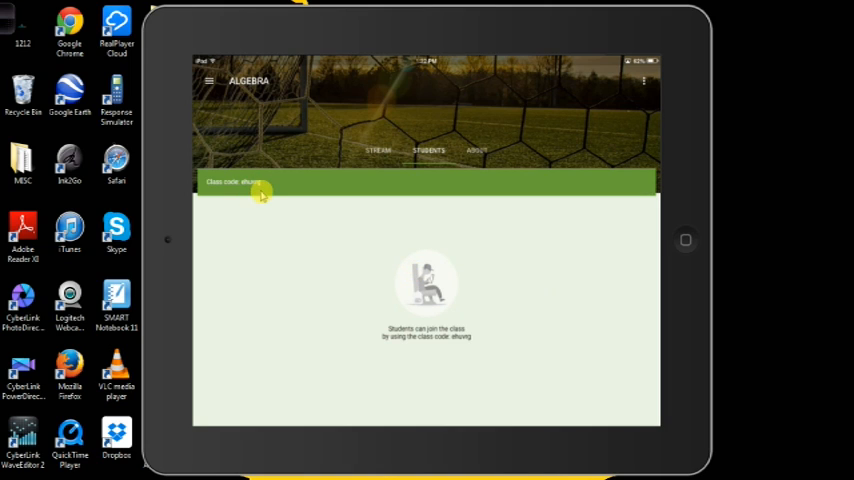
{"action": "left_click", "coordinate": [378, 150]}
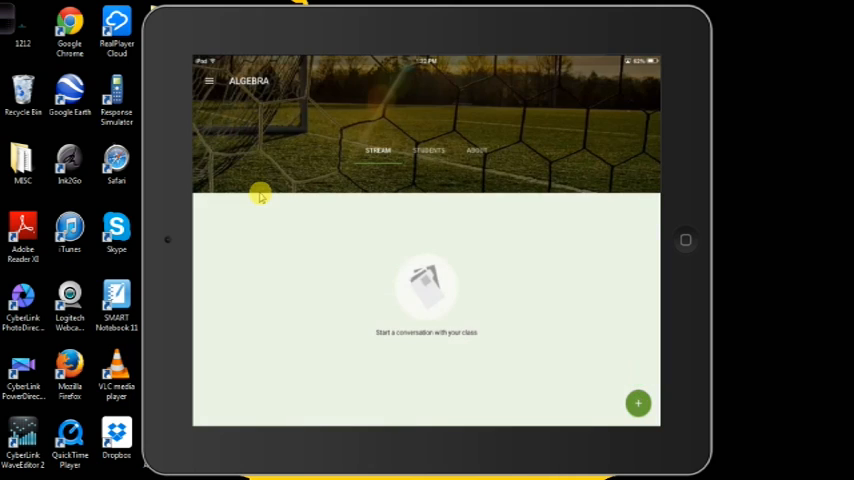
Create an assignment titled Assignment 1 and send it to ALGEBRA.
{"action": "left_click", "coordinate": [638, 403]}
{"action": "type", "text": "Assignme"}
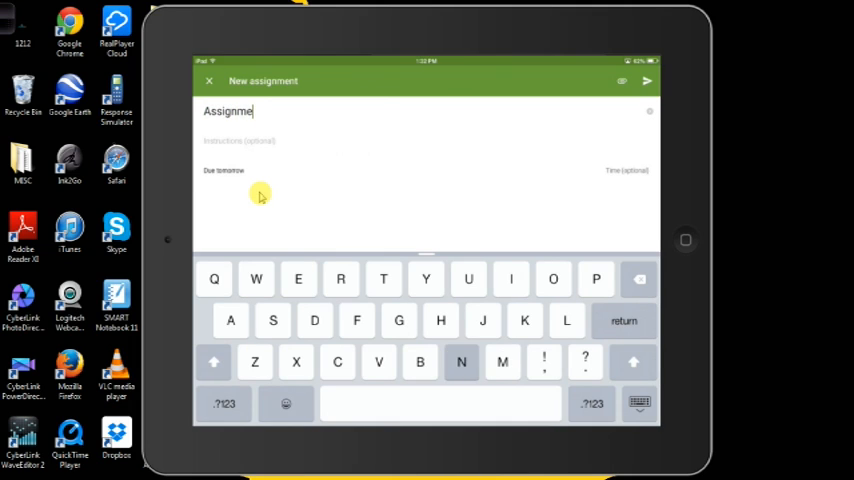
{"action": "type", "text": "1"}
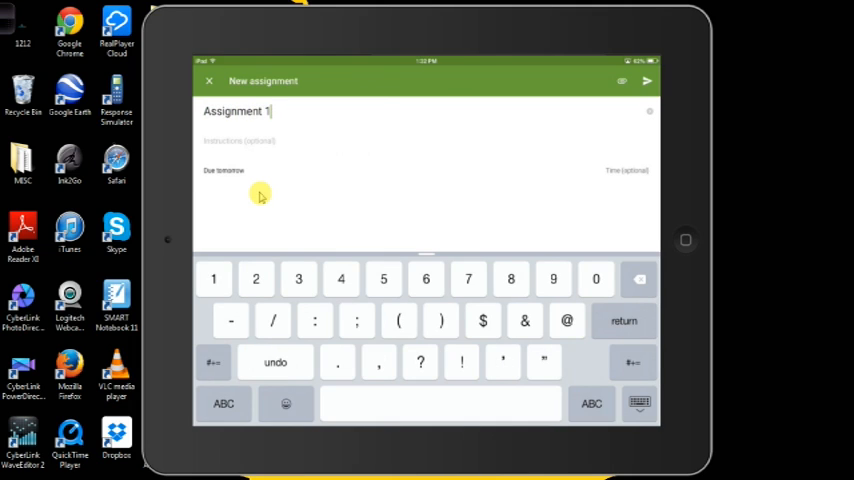
{"action": "left_click", "coordinate": [224, 403]}
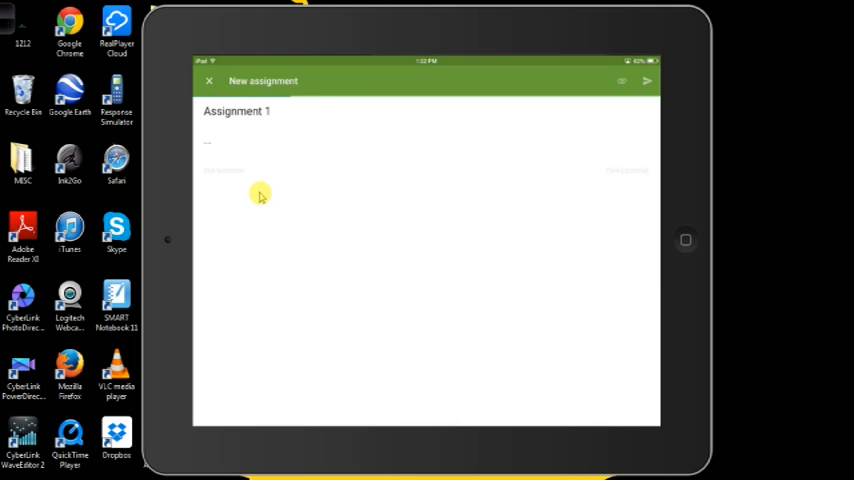
{"action": "left_click", "coordinate": [647, 81]}
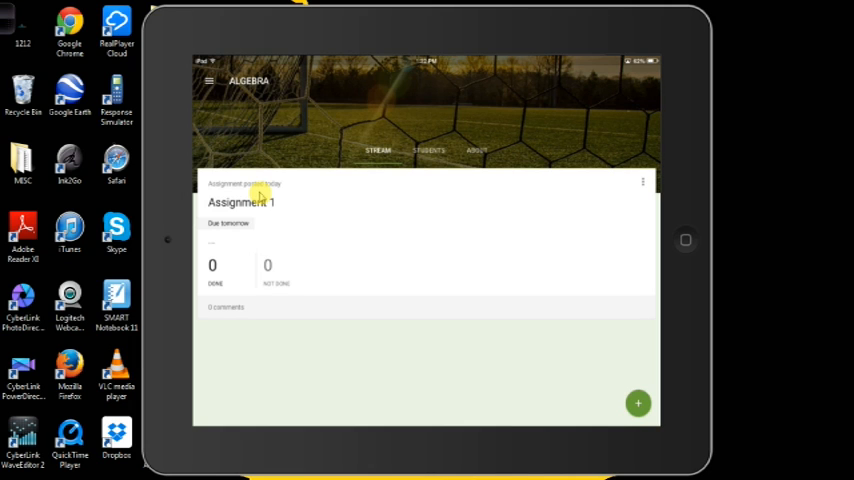
Create an Announcement reading 'Study for the exam tomorrow.' and send it to the ALGEBRA class.
{"action": "left_click", "coordinate": [638, 403]}
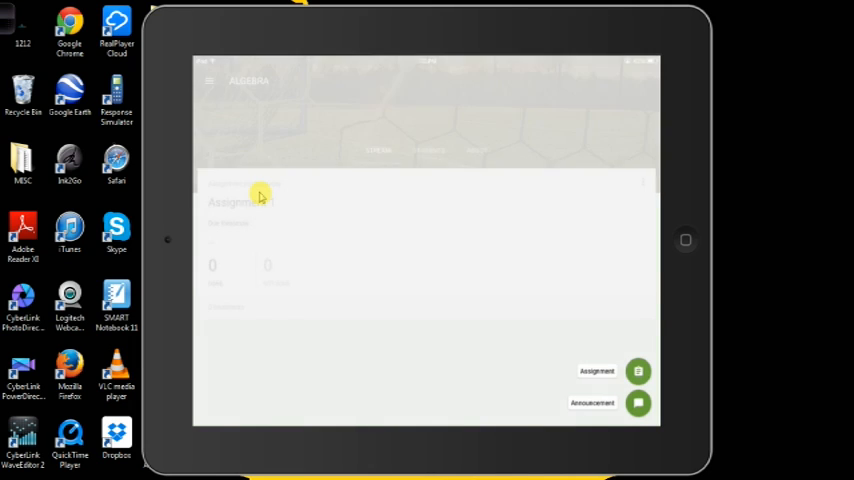
{"action": "left_click", "coordinate": [638, 403]}
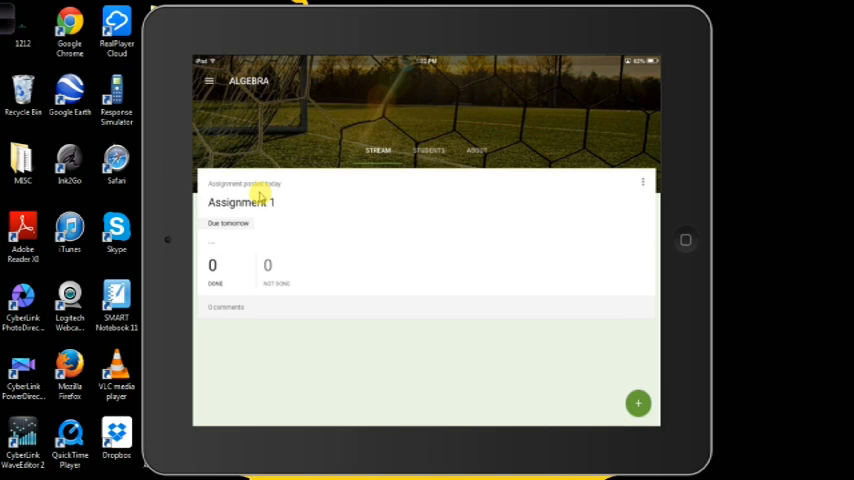
{"action": "left_click", "coordinate": [638, 403]}
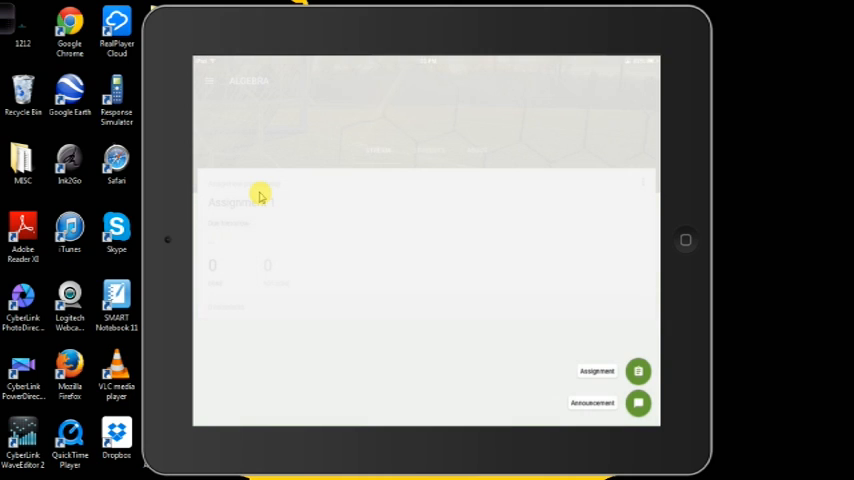
{"action": "left_click", "coordinate": [637, 402]}
{"action": "type", "text": "Study for the exam tomorrow."}
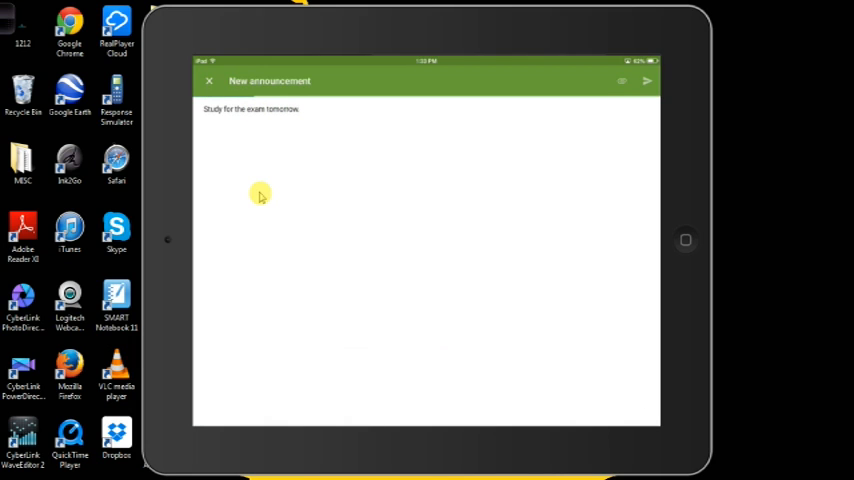
{"action": "left_click", "coordinate": [647, 81]}
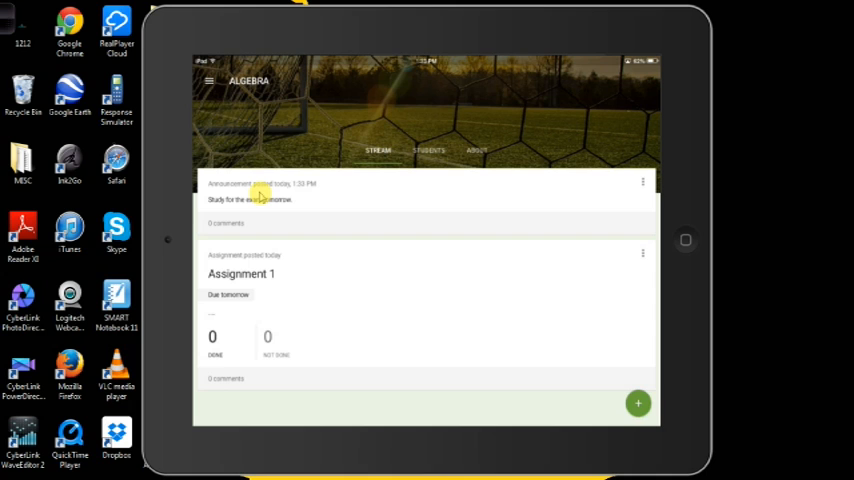